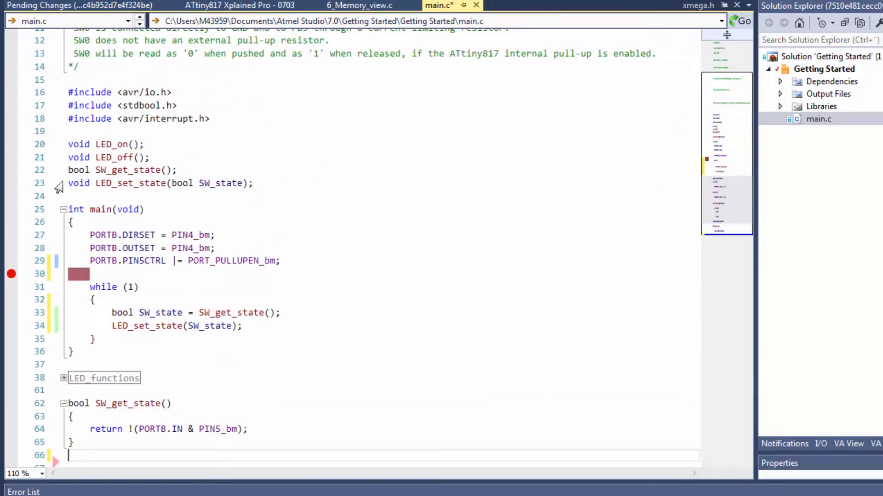
Declare uint8_t SW_get_states_logic with static state tracking and store SW0_pre_state = SW0_cur_state
text(uin)
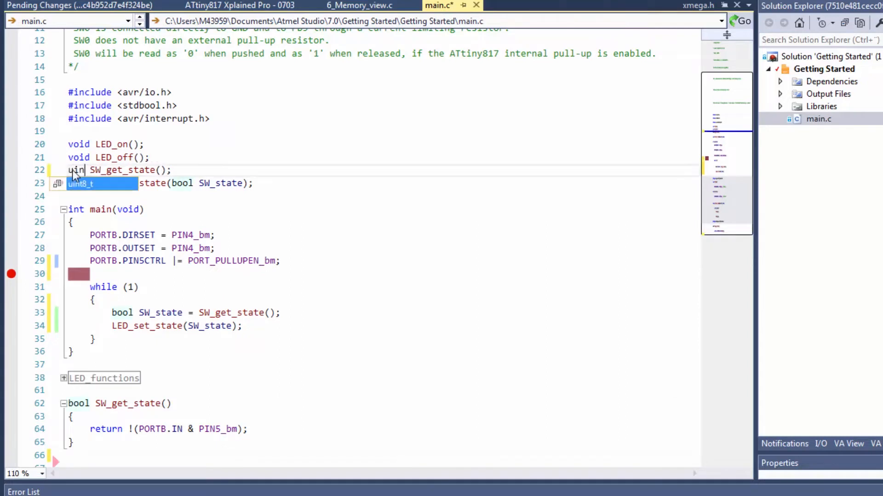
key(Tab)
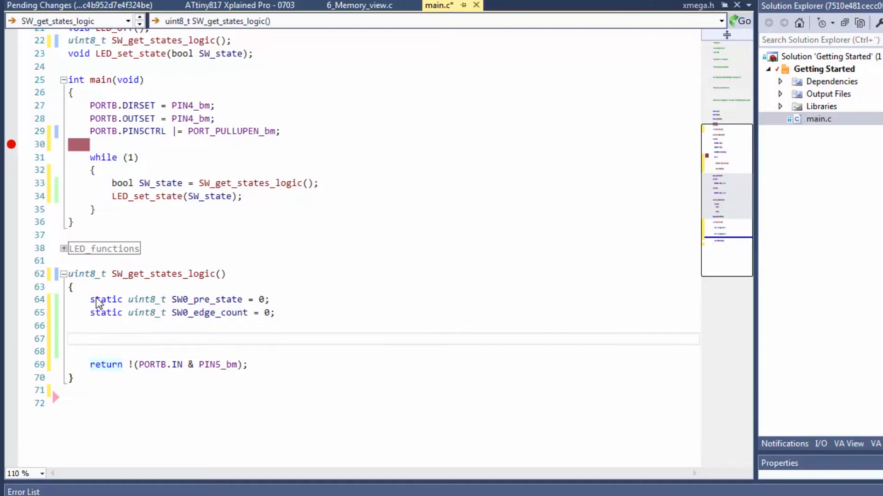
text(uin)
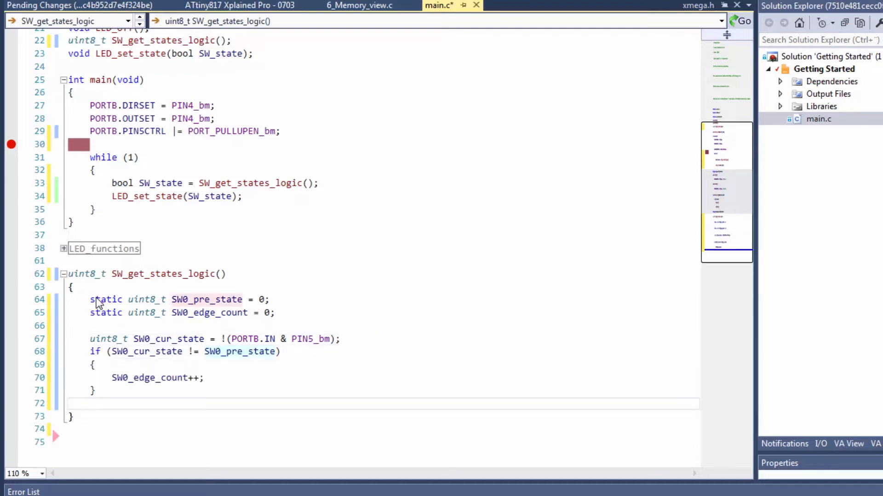
text(SW0_pre_state = SW0_cur_state;)
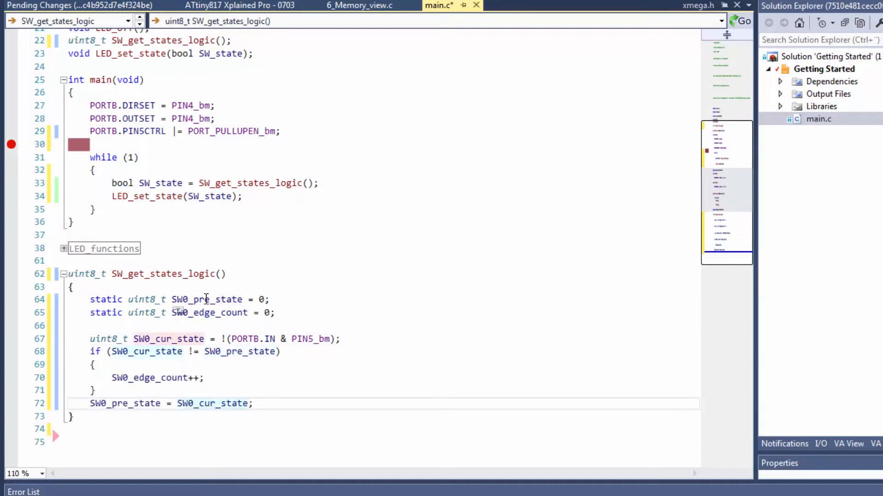
Rename to SW0_prev_state everywhere and return SW0_cur_state || !(SW0_edge_count%3)
right_click(206, 300)
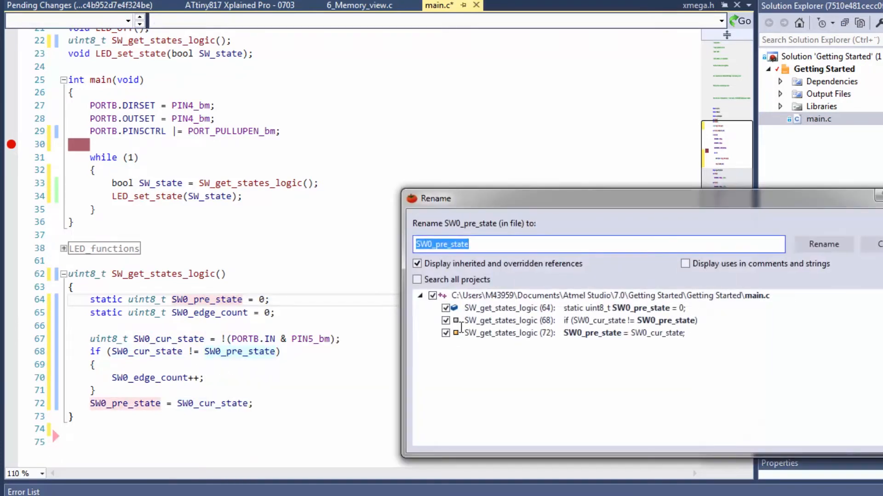
click(823, 244)
text(//Report switch as pushed when it is pushed or edge counter is a multiple of 3)
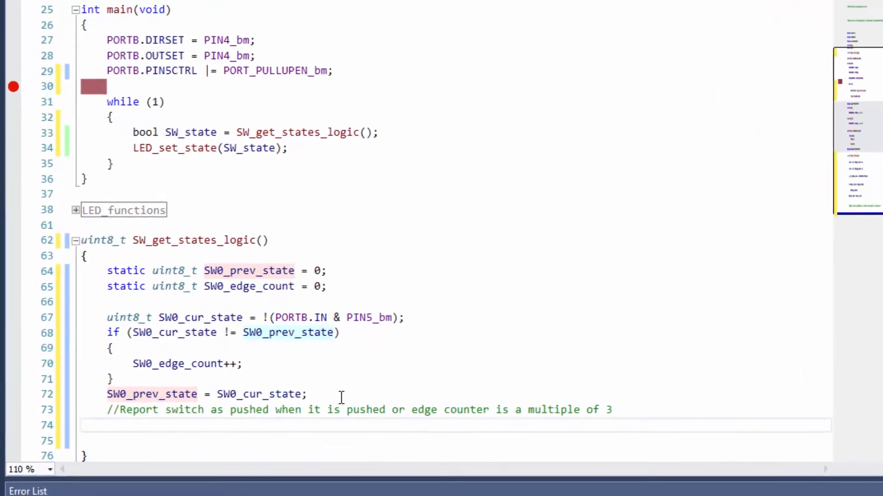
text(return)
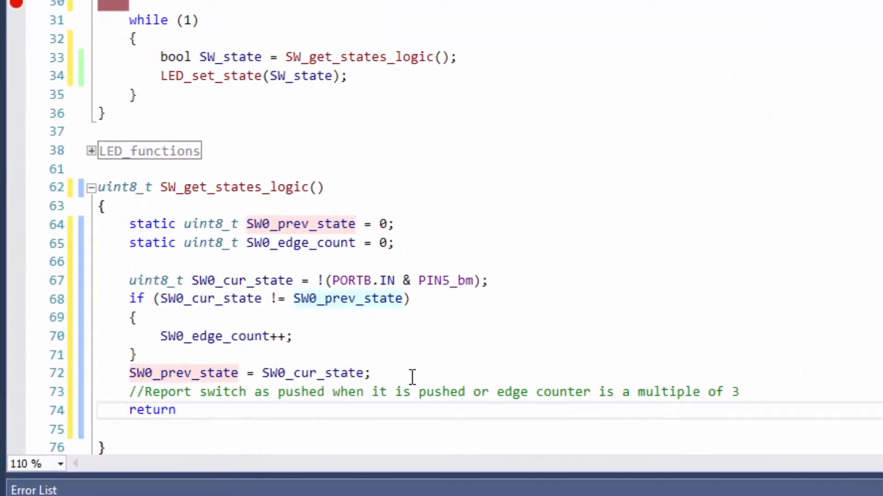
text(SW0_cur_state || !(SW0_edge_count%3);)
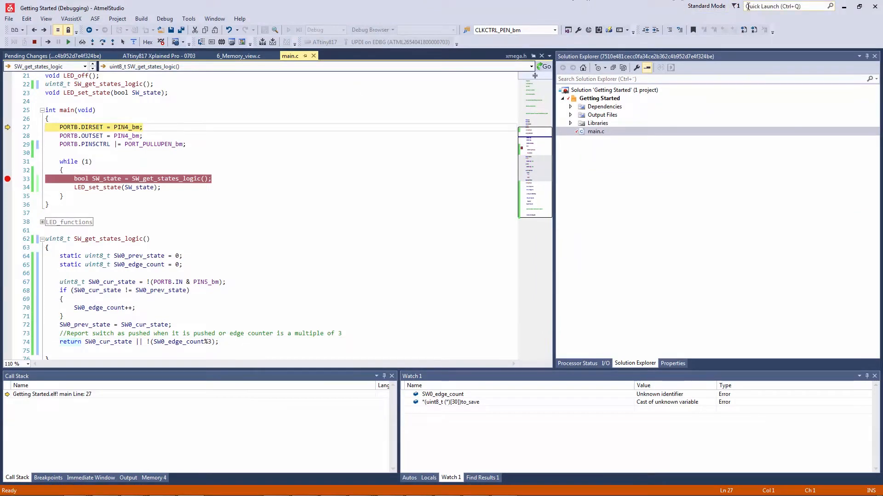
Find the Breakpoints window via Quick Launch 'brea' and continue execution to the return line
text(brea)
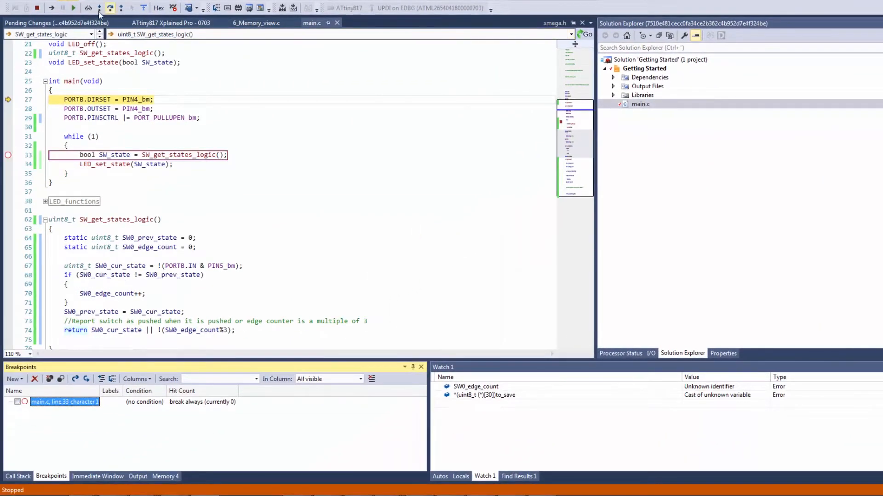
click(72, 8)
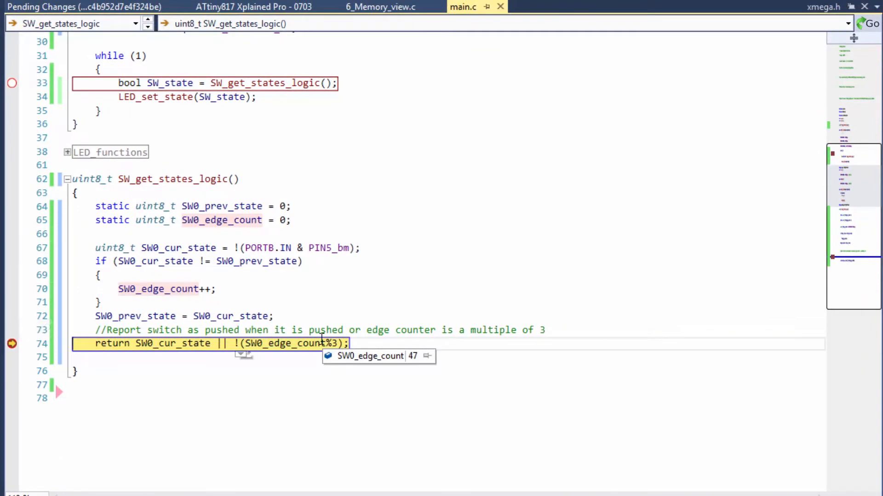
mouse_move(303, 355)
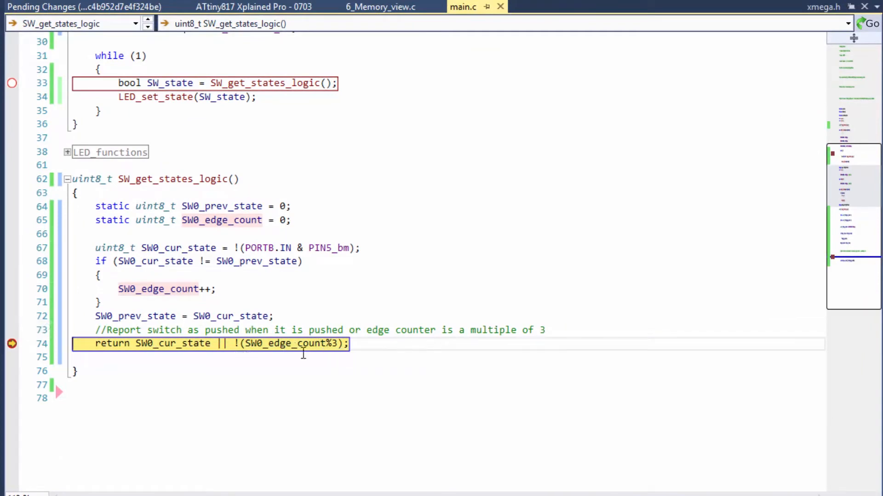
mouse_move(296, 344)
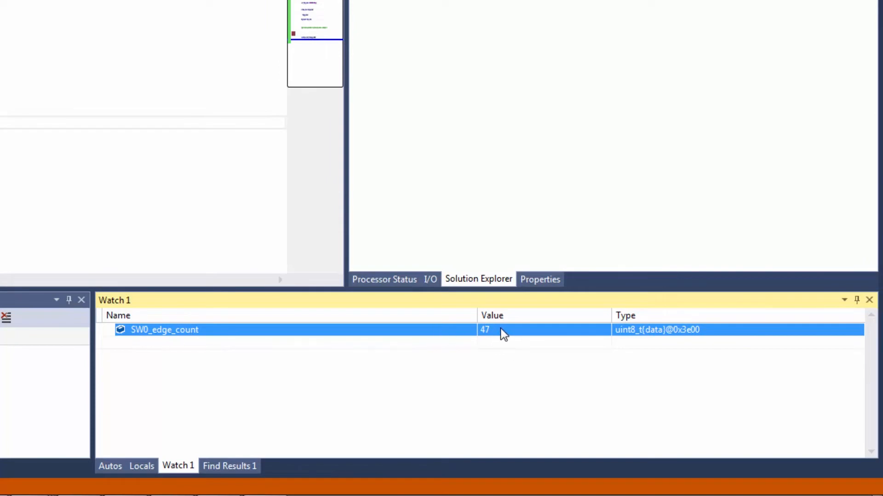
mouse_move(517, 335)
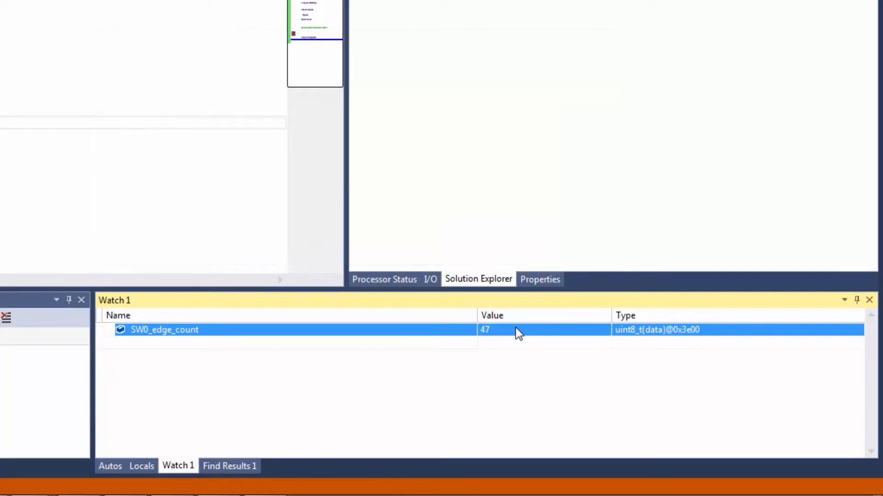
Edit the watched SW0_edge_count value in Watch 1 and continue running the program
double_click(491, 331)
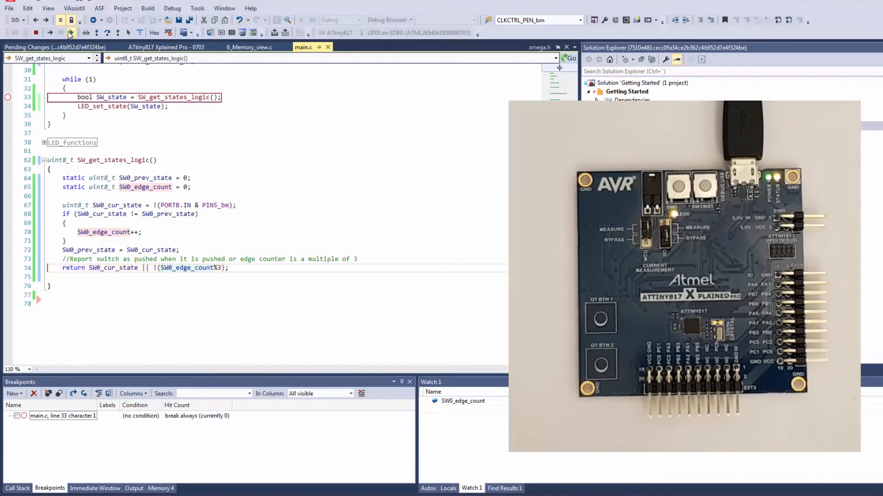
click(68, 32)
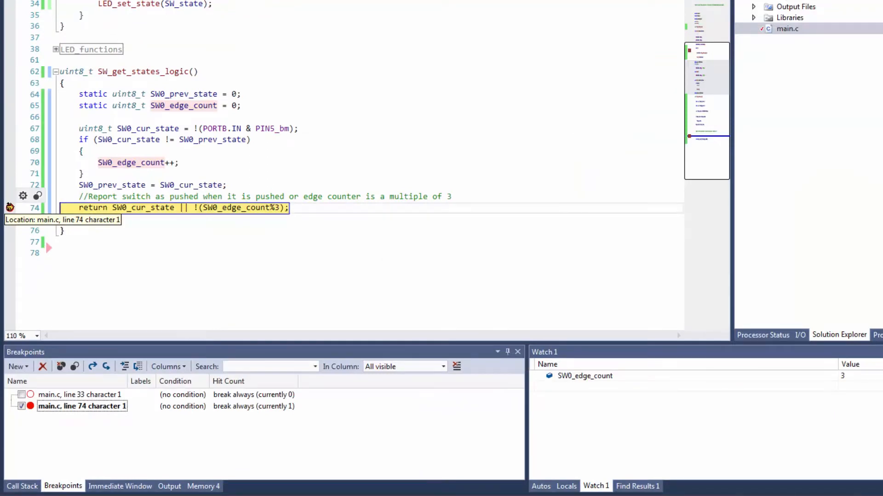
Give the line 74 breakpoint the condition ((SW0_edge_count % 5) == 0) && SW0_cur_state
right_click(9, 208)
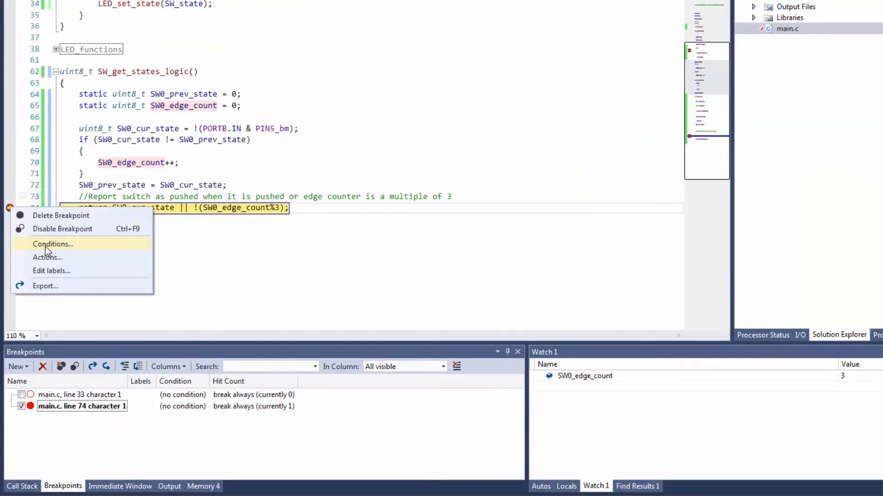
click(53, 244)
text(((SW0_edge_count % 5) == 0) && SW0_cur_state)
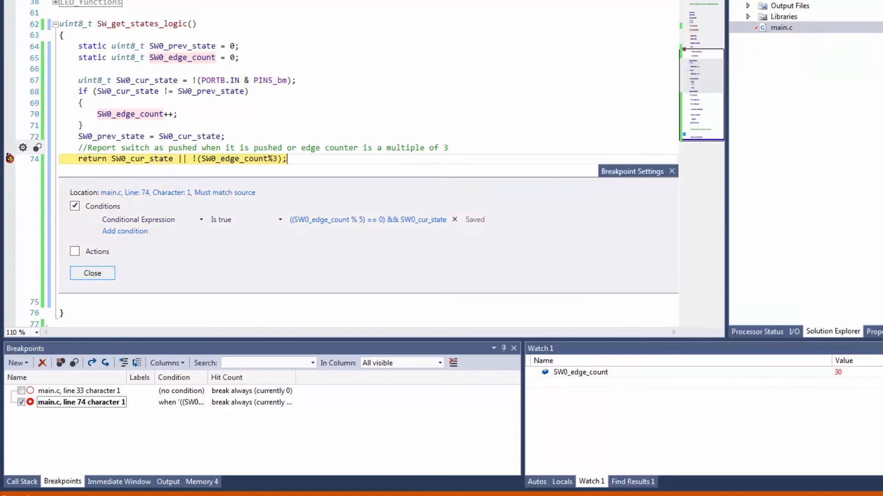
Remove the conditional line 74 breakpoint and add a line 72 breakpoint with an action
click(92, 273)
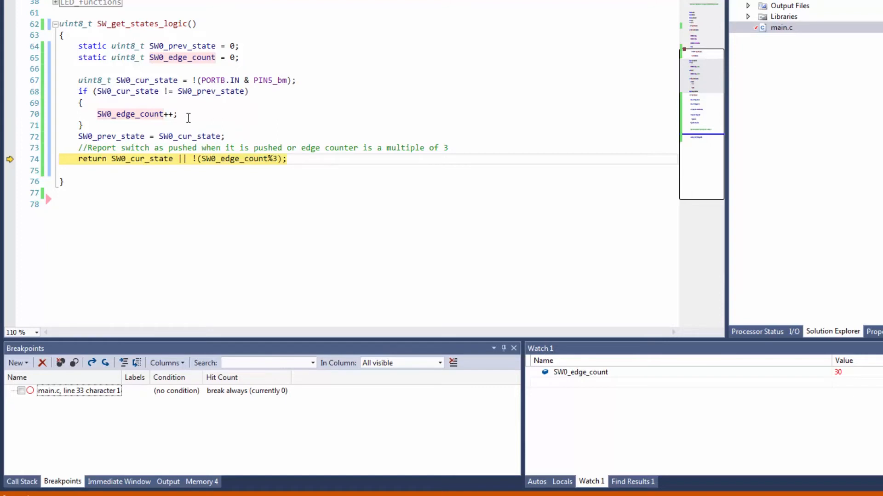
mouse_move(208, 116)
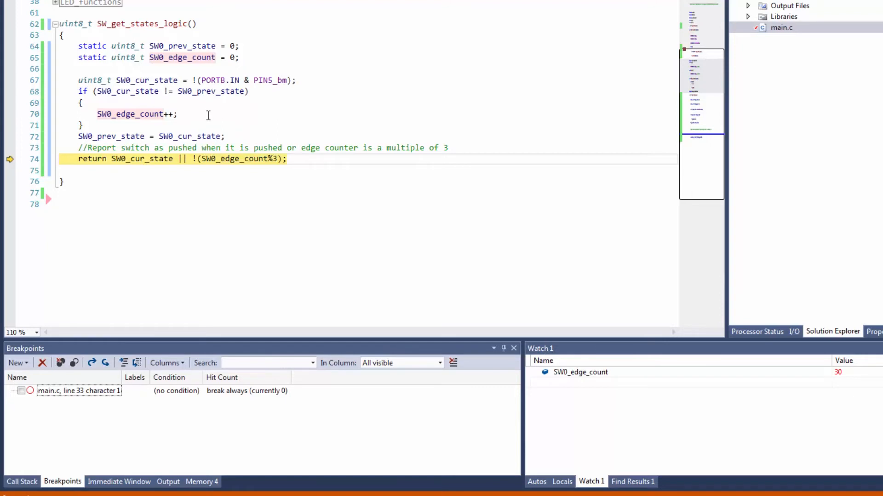
click(7, 136)
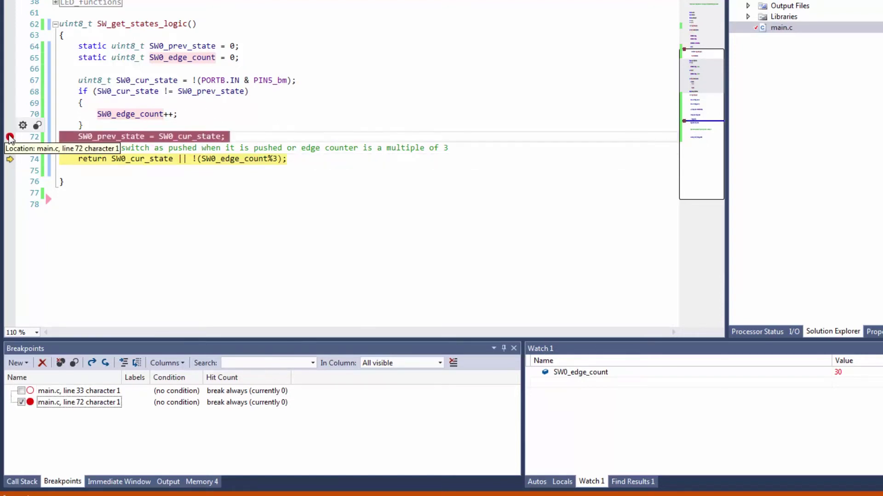
right_click(9, 137)
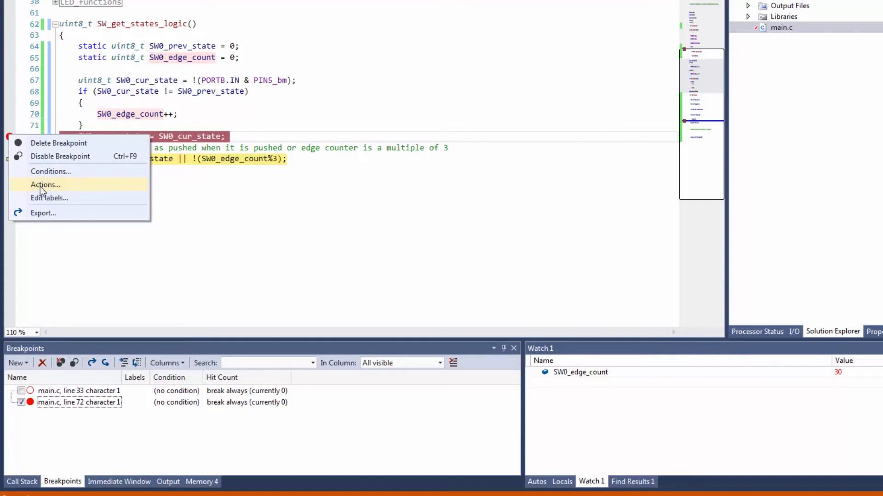
click(44, 185)
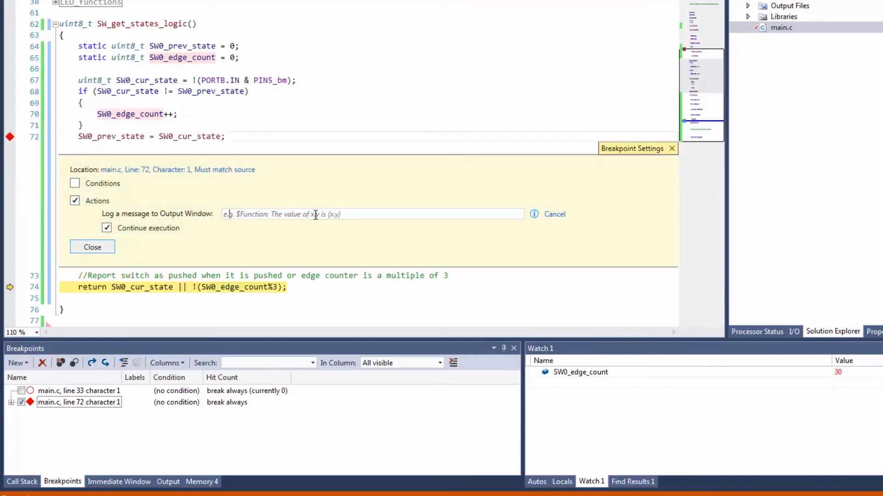
Log 'Prv state:{SW0_prv_state}, Cur_state:{SW0_cur_state}, Edge count:{SW0_edge_count}' and continue execution
text(Prv state:{SW0_prv_state}, Cur_state:{SW0_cur_state}, Edge count:{SW0_edge_count})
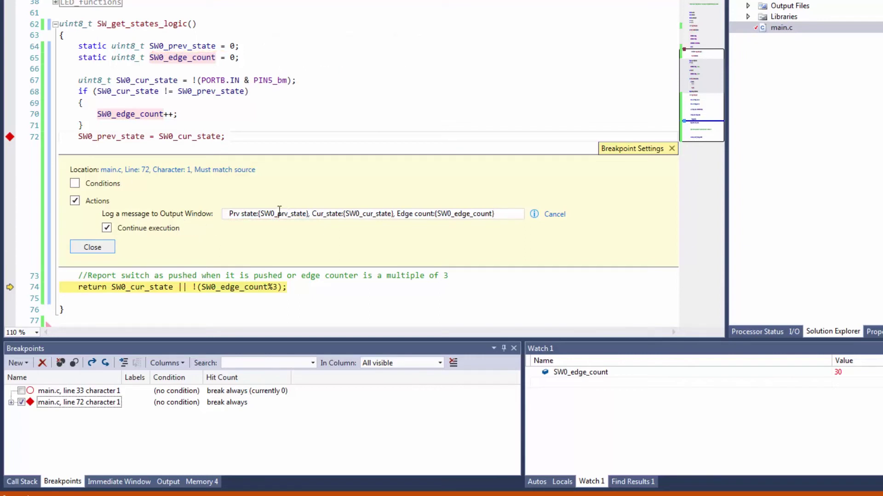
click(496, 214)
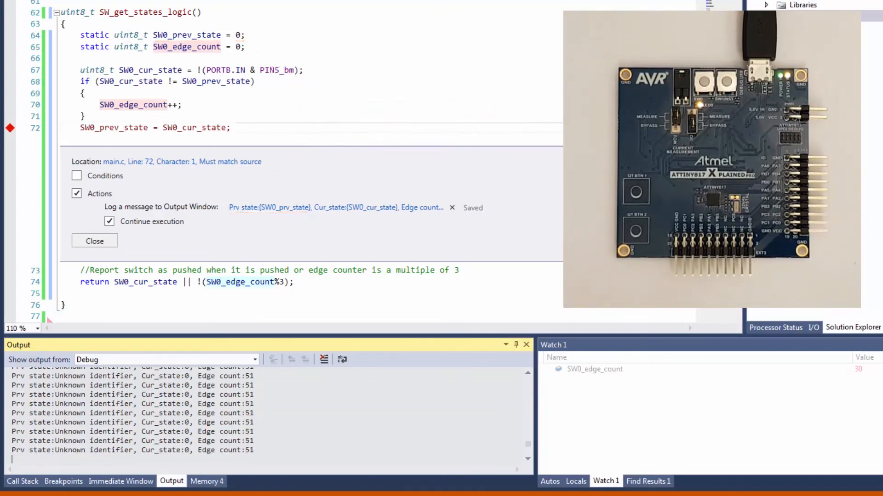
mouse_move(8, 128)
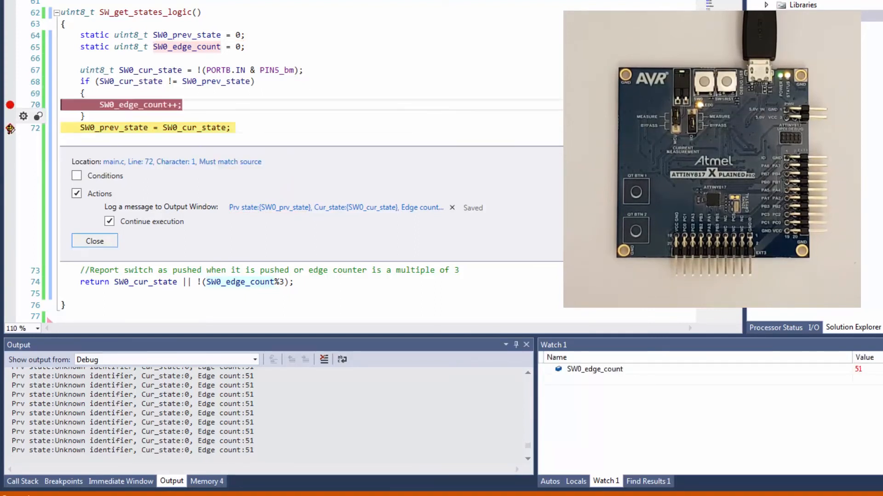
Add a line 70 breakpoint on the SW0_edge_count increment that continues execution instead of stopping
click(94, 241)
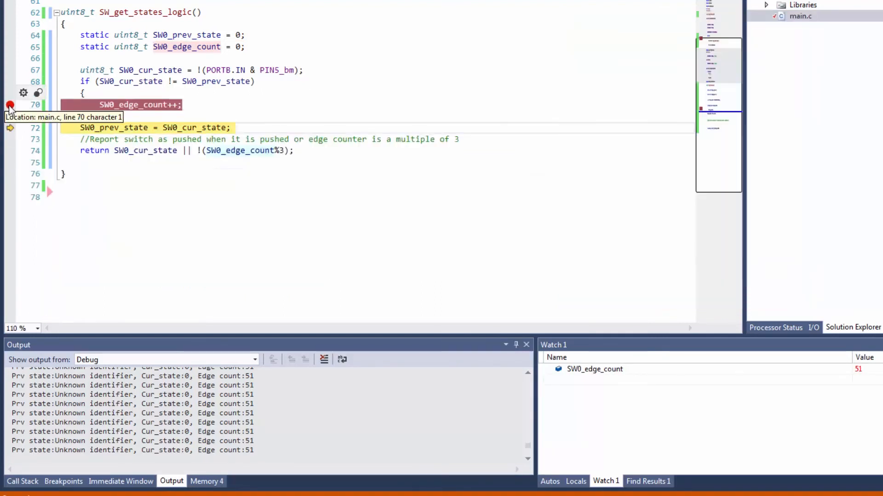
right_click(7, 104)
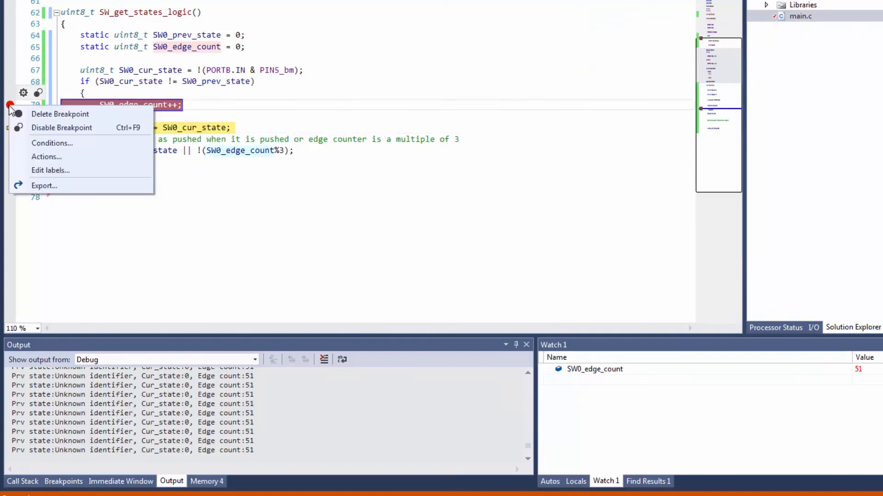
click(48, 156)
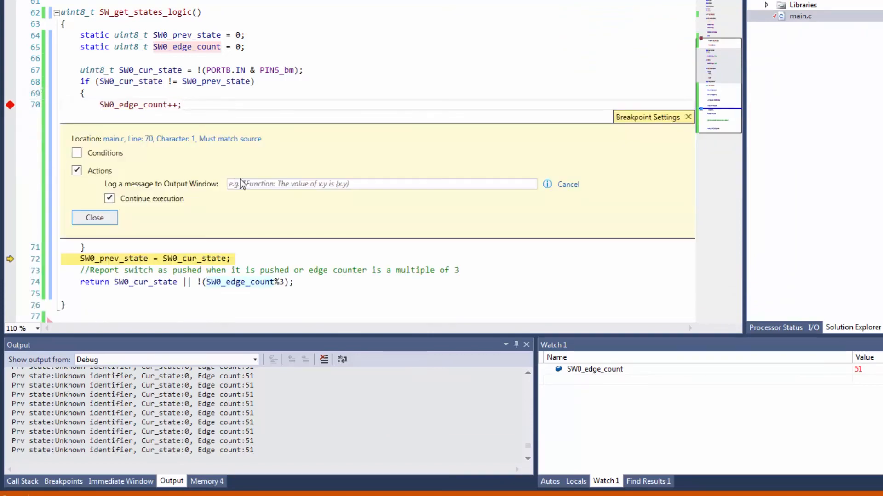
click(93, 218)
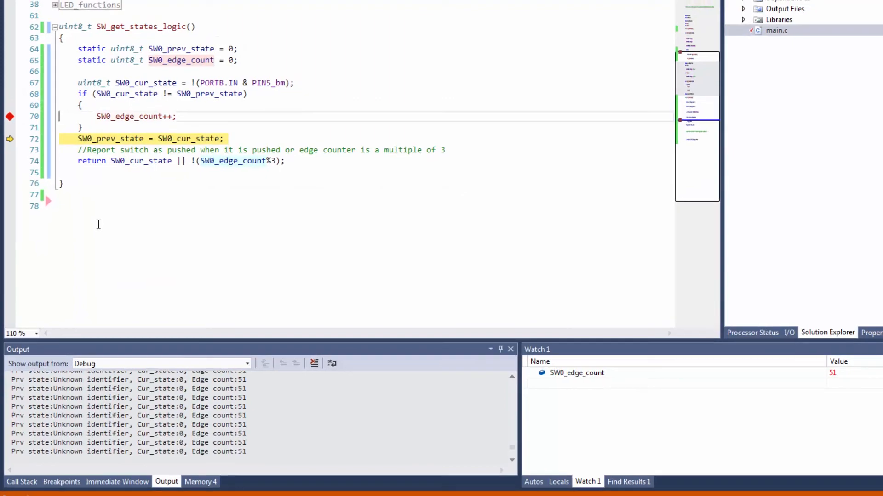